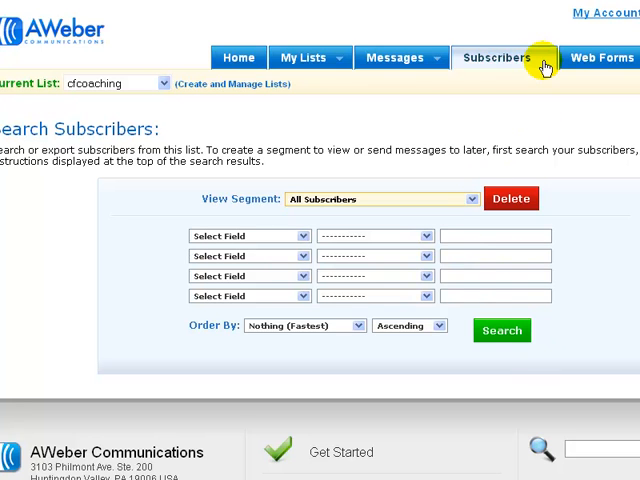
Add a 'Message not opened' criterion referring to yesterday's 1:13pm broadcast
click(498, 56)
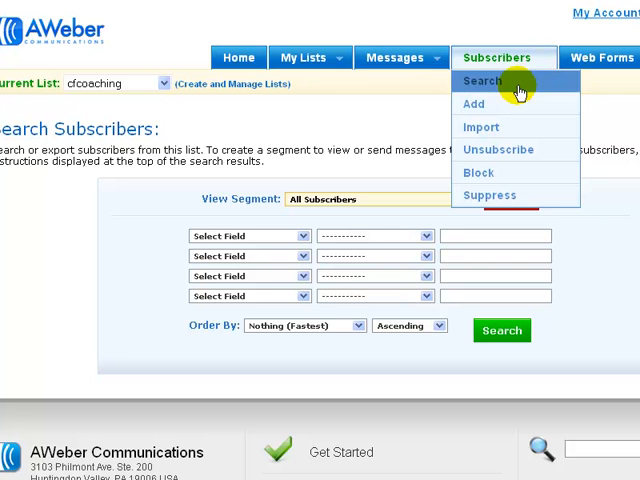
mouse_move(418, 132)
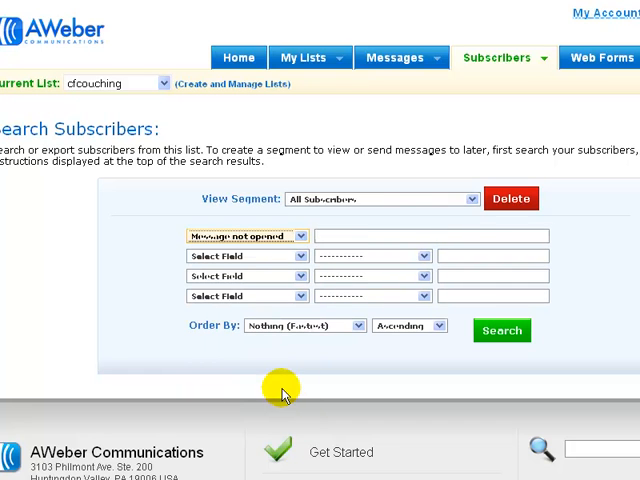
click(430, 236)
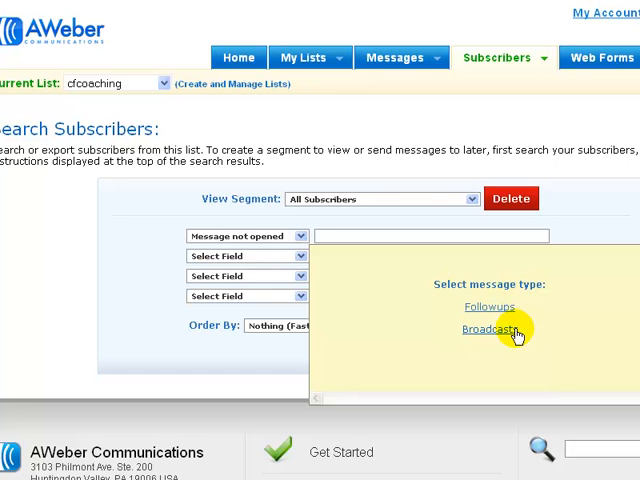
click(488, 328)
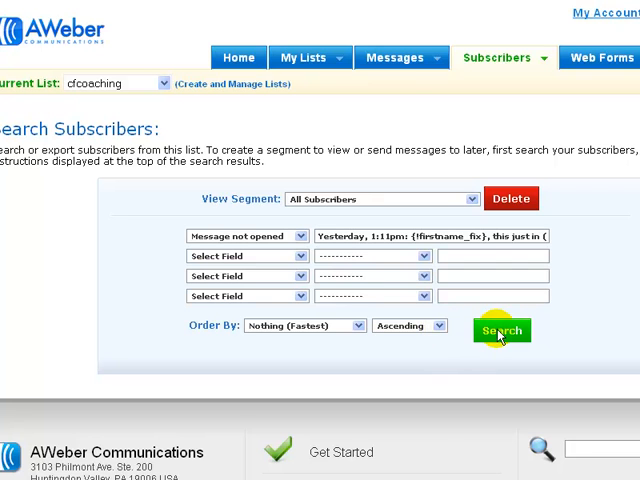
Run the search, returning 2229 non-openers, and name the segment 'CF Coaching Not Opened'
click(500, 330)
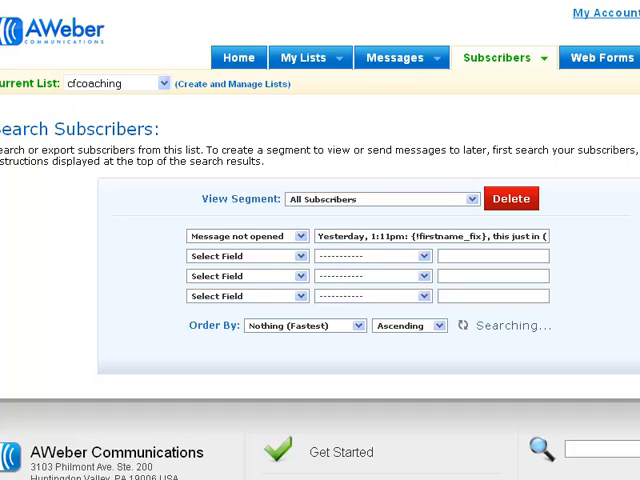
click(500, 324)
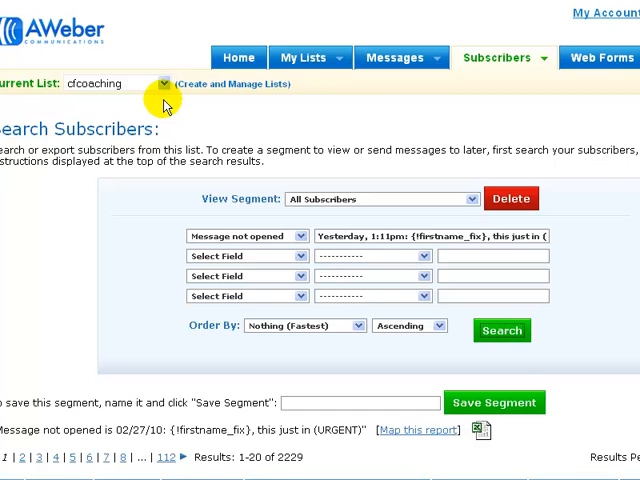
scroll(down, 3)
text(CF Coaching Not Opened)
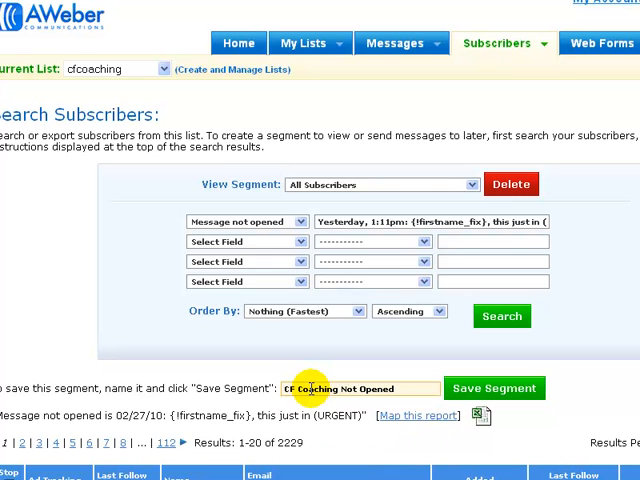
Save the search as segment 'CF Coaching Not Opened - Demo' and review the Current List dropdown
text(- Demo)
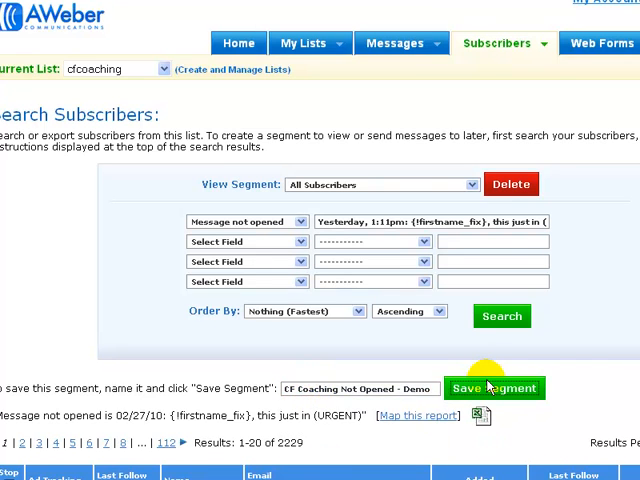
click(494, 388)
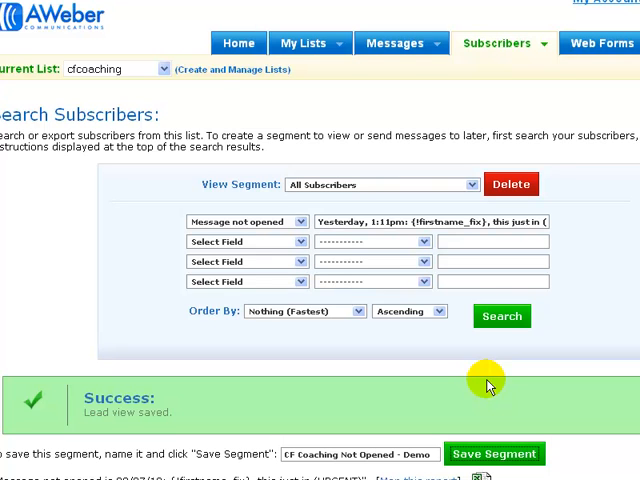
click(164, 68)
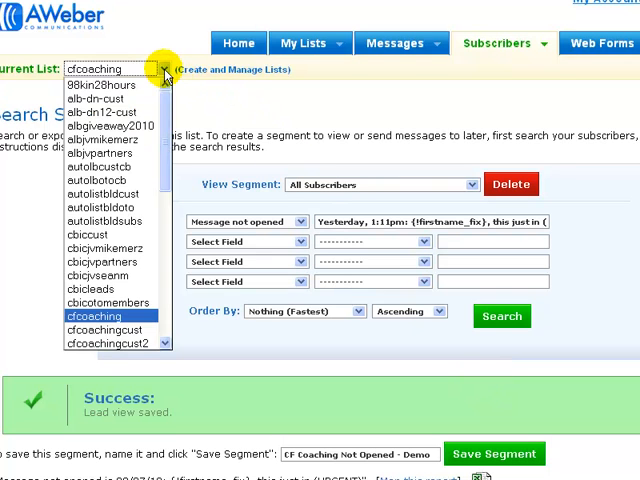
scroll(down, 3)
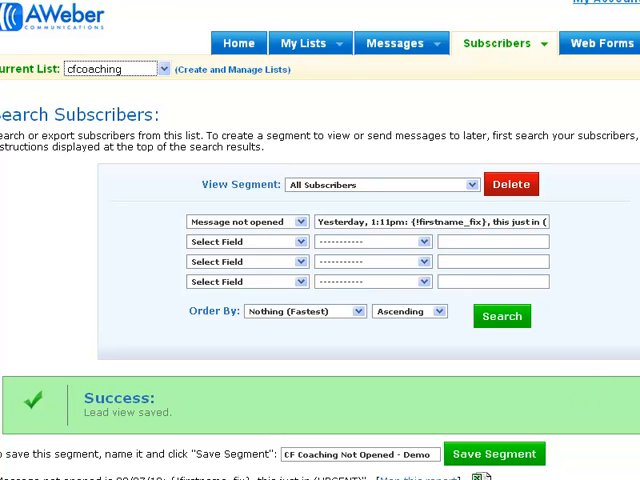
click(400, 44)
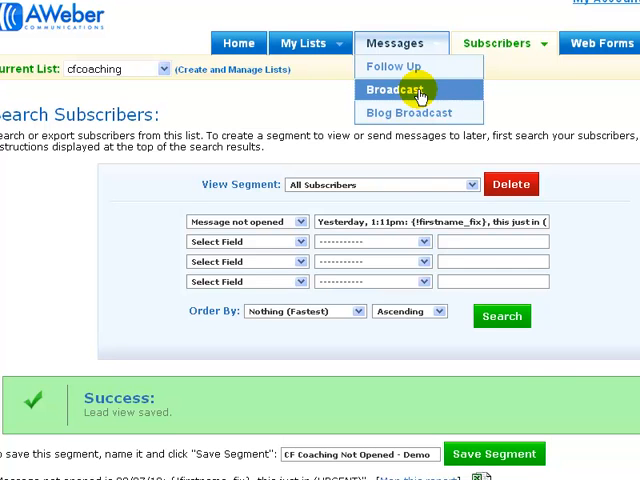
Create a new broadcast with subject 'test message' and a short body draft
click(392, 88)
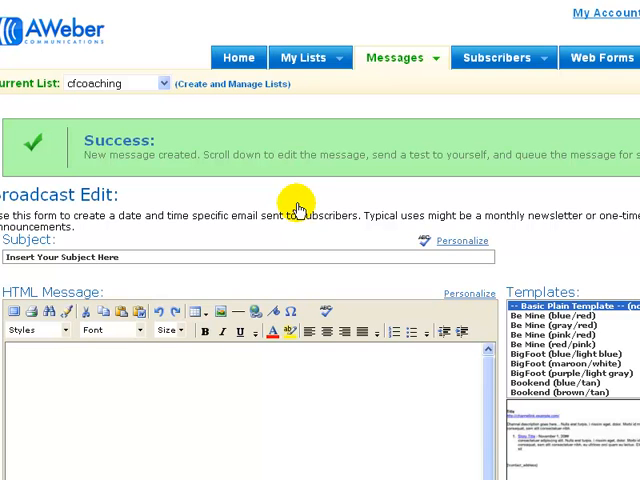
click(192, 256)
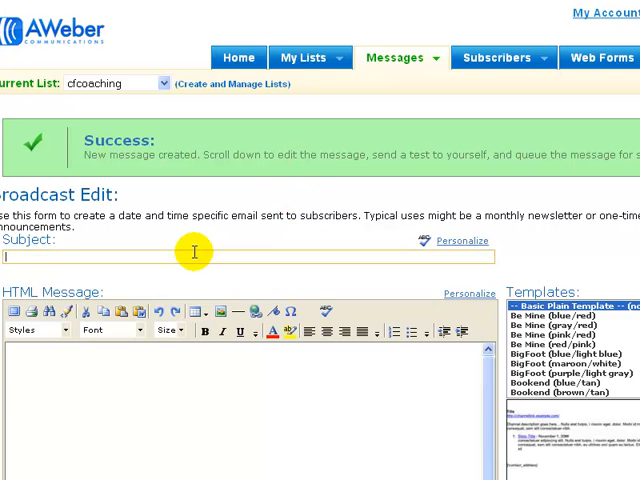
text(test message)
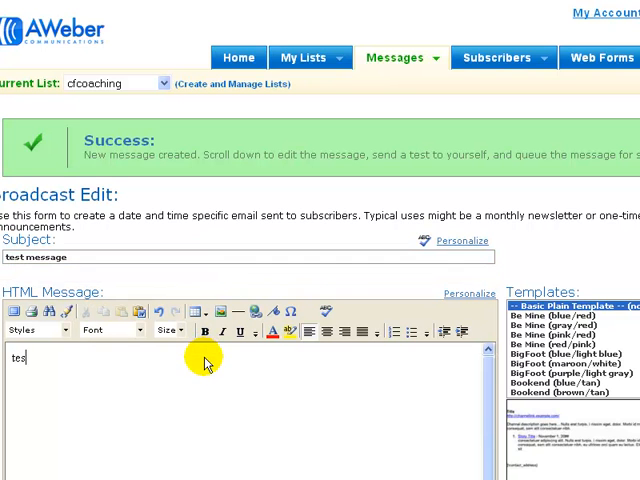
scroll(down, 3)
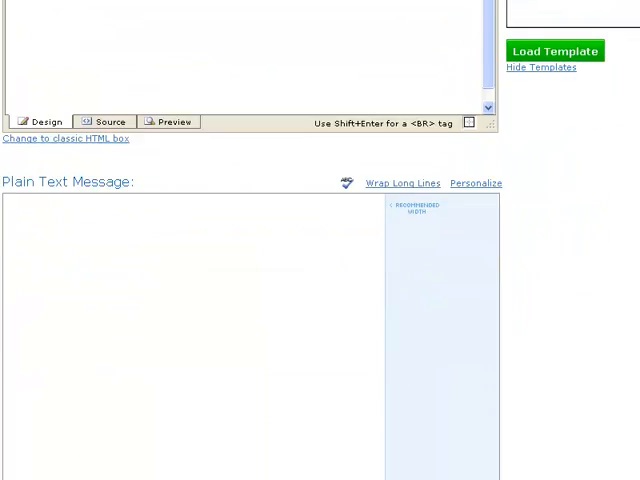
scroll(down, 3)
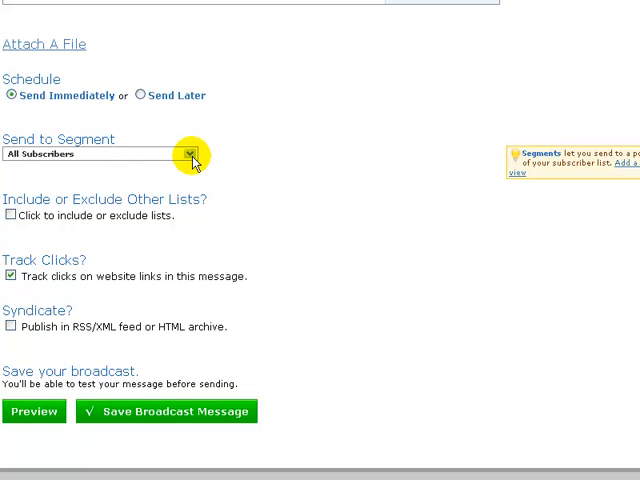
Target the broadcast to segment 'CF Coaching Not Opened - Demo' and save it
click(188, 152)
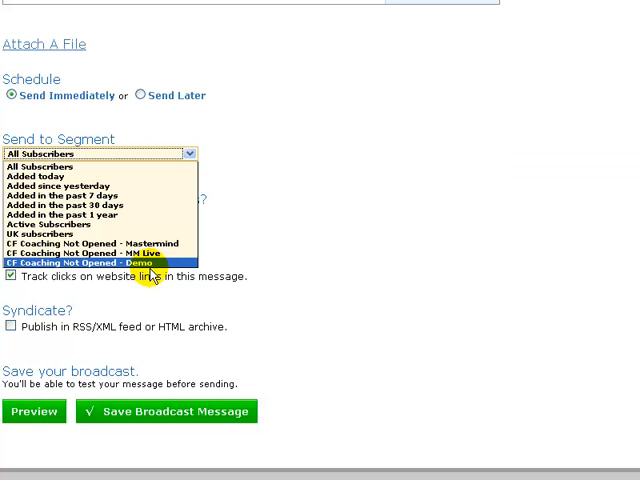
click(190, 152)
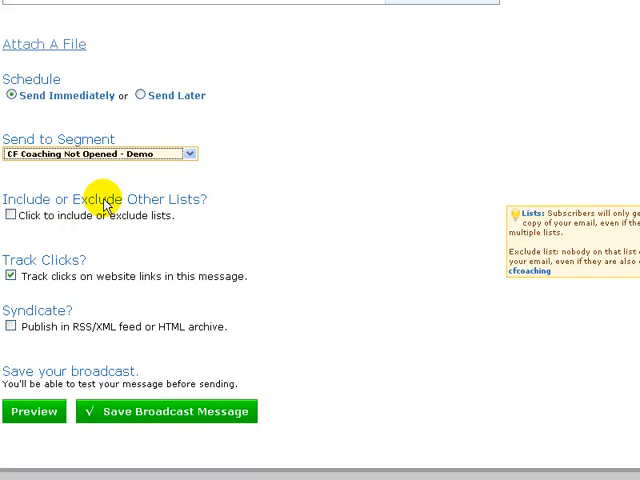
mouse_move(16, 218)
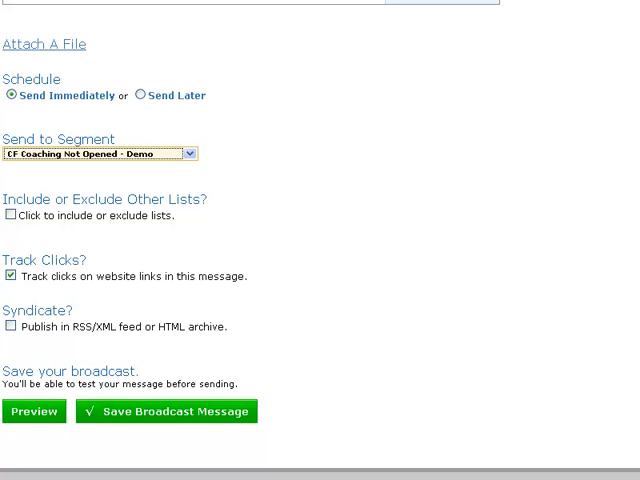
click(166, 412)
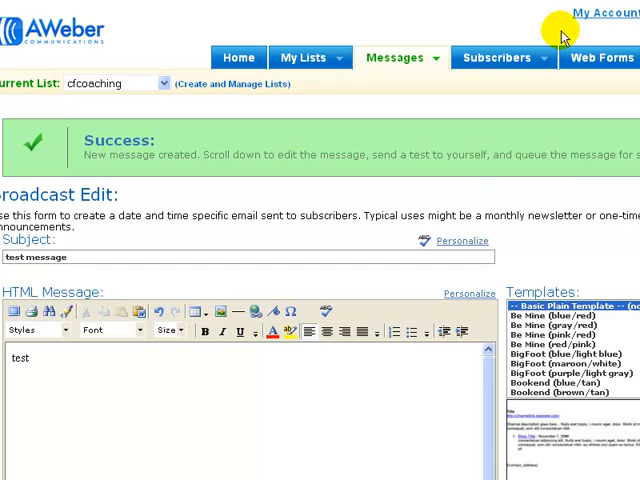
Add a 'Link not clicked' criterion for the URGENT broadcast's link in subscriber search
click(502, 56)
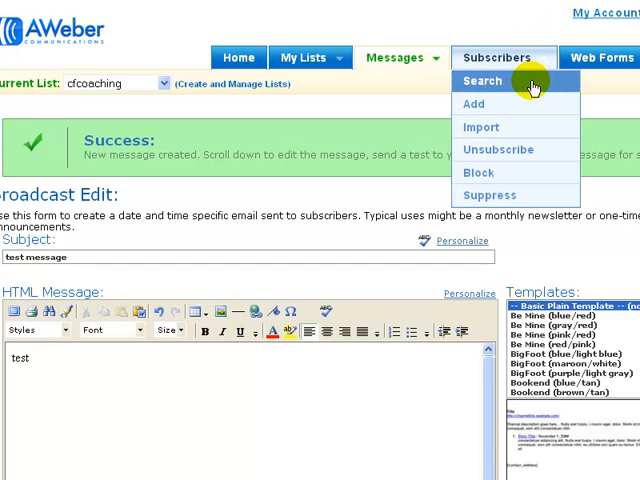
click(476, 80)
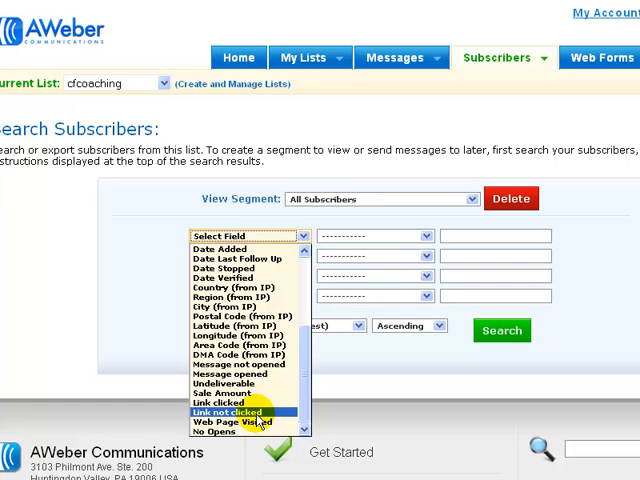
click(240, 412)
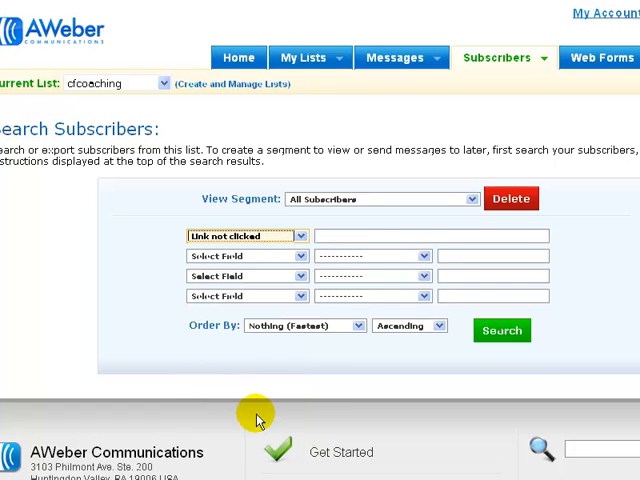
mouse_move(266, 384)
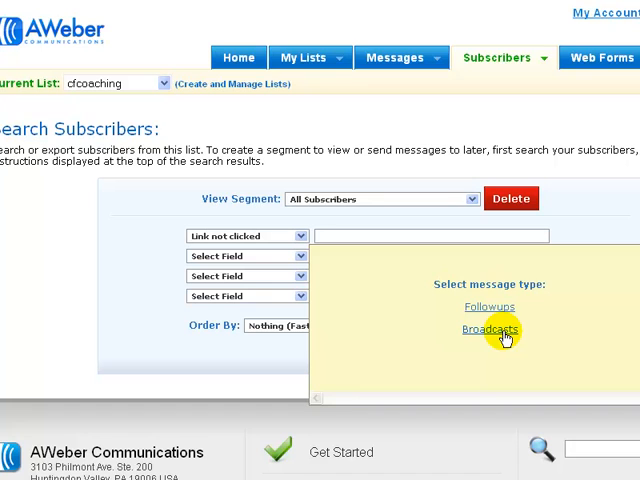
click(490, 328)
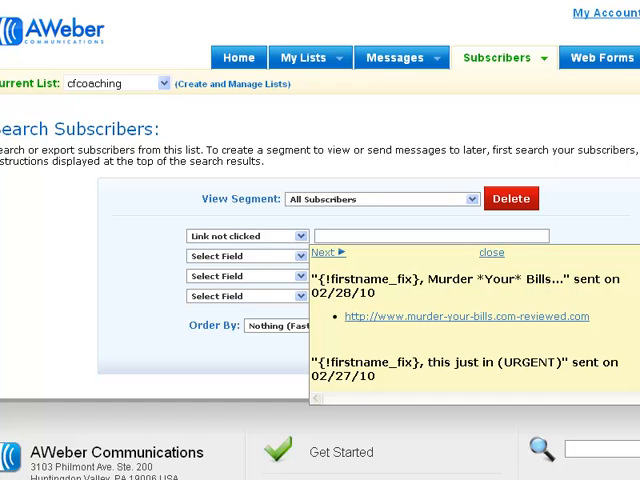
click(328, 252)
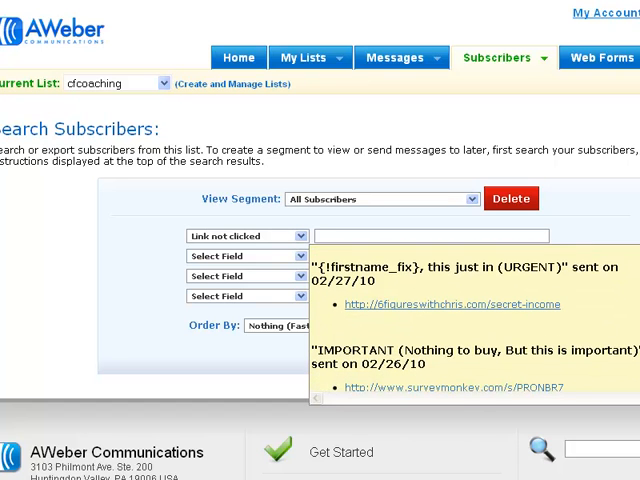
mouse_move(584, 282)
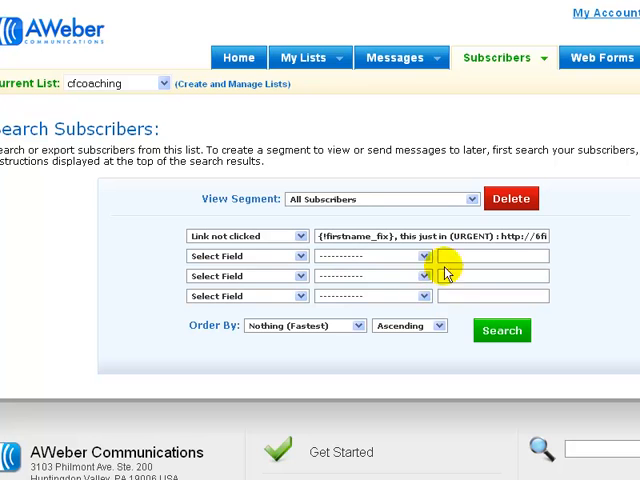
Run the search, returning 2372 non-clickers, and save it as segment 'CF Coaching Not clicked link'
click(500, 330)
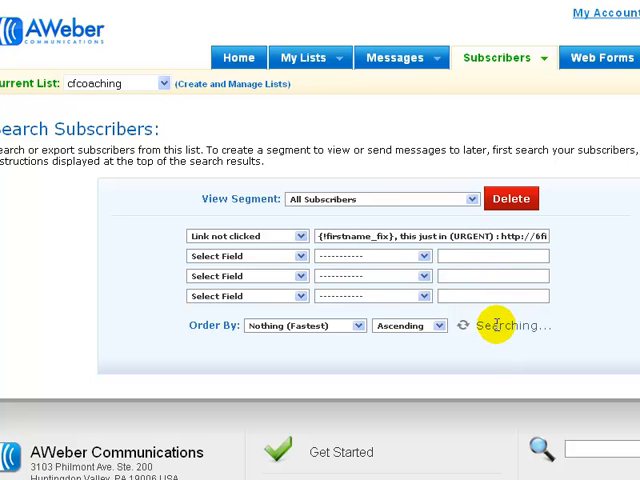
click(500, 330)
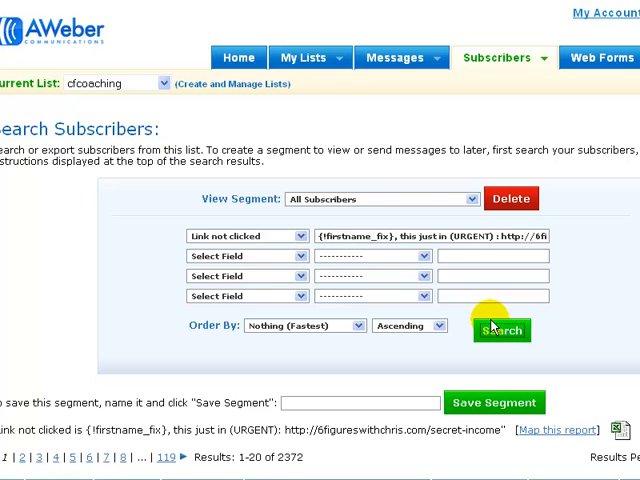
click(500, 330)
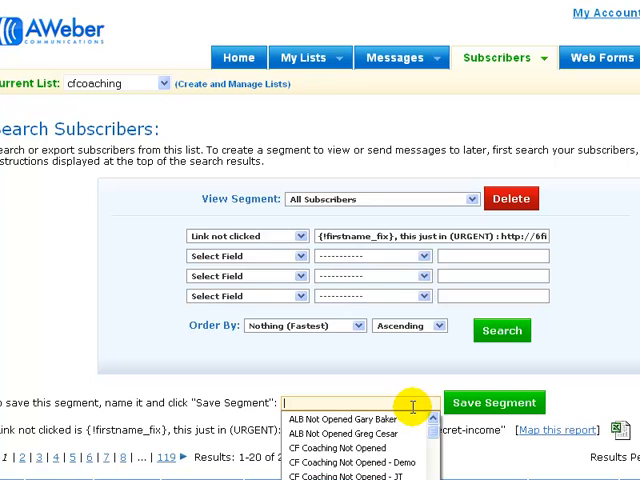
text(cf)
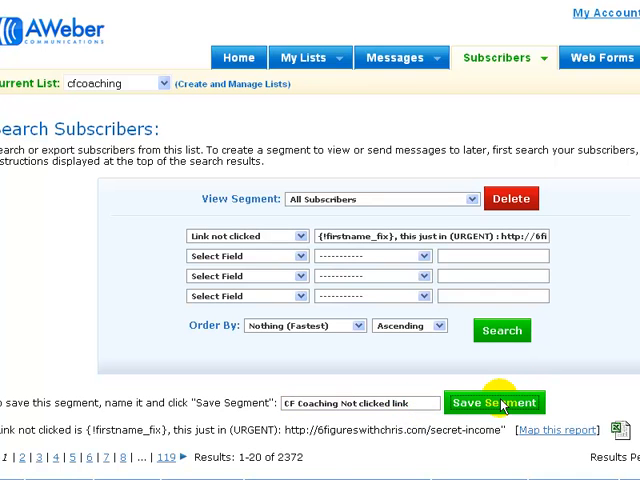
click(494, 402)
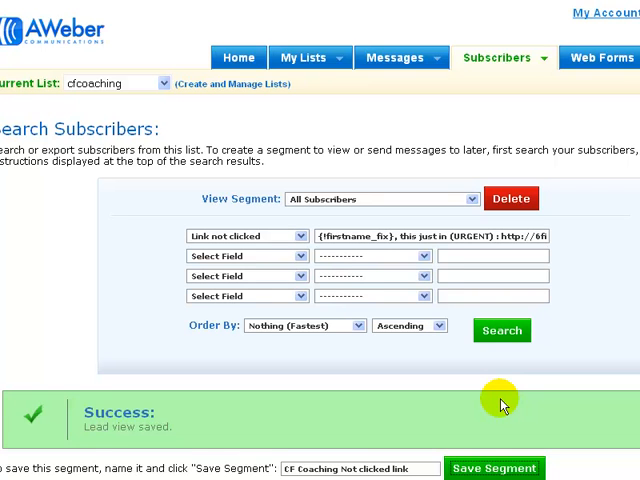
mouse_move(566, 436)
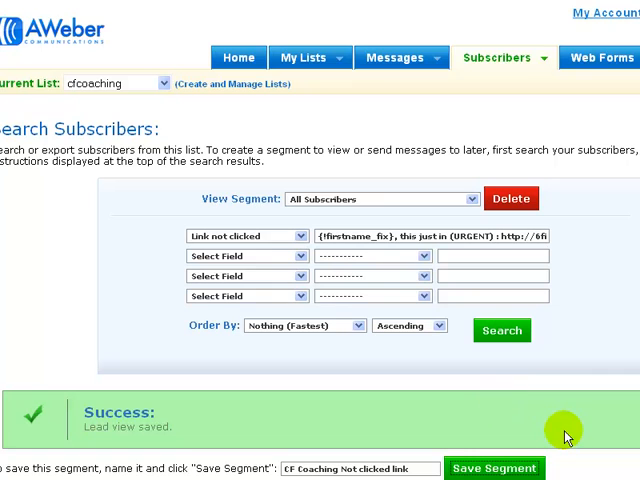